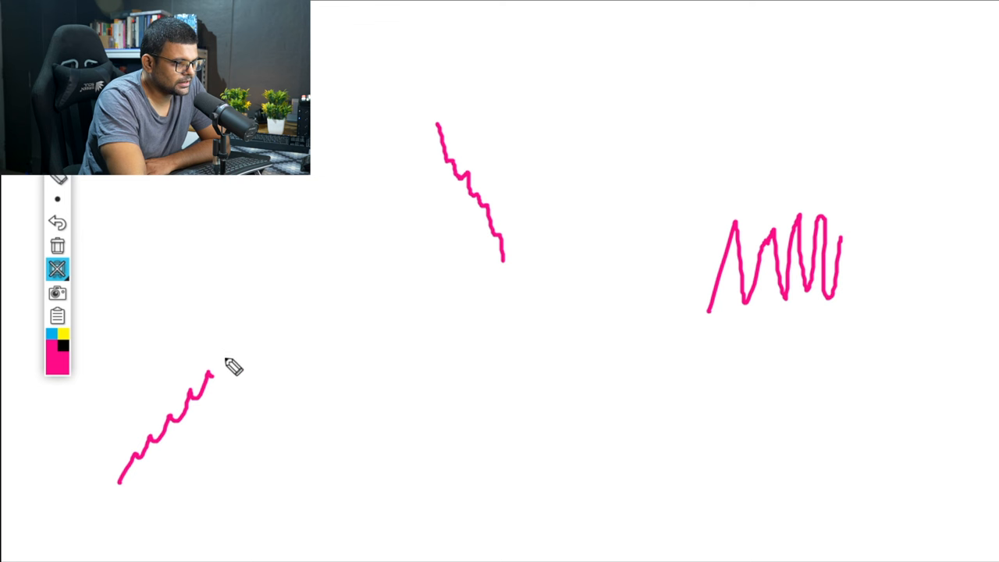
# - Sketch a pink freehand price-move squiggle on the Epic Pen whiteboard
pyautogui.moveTo(221, 374); pyautogui.dragTo(238, 321)
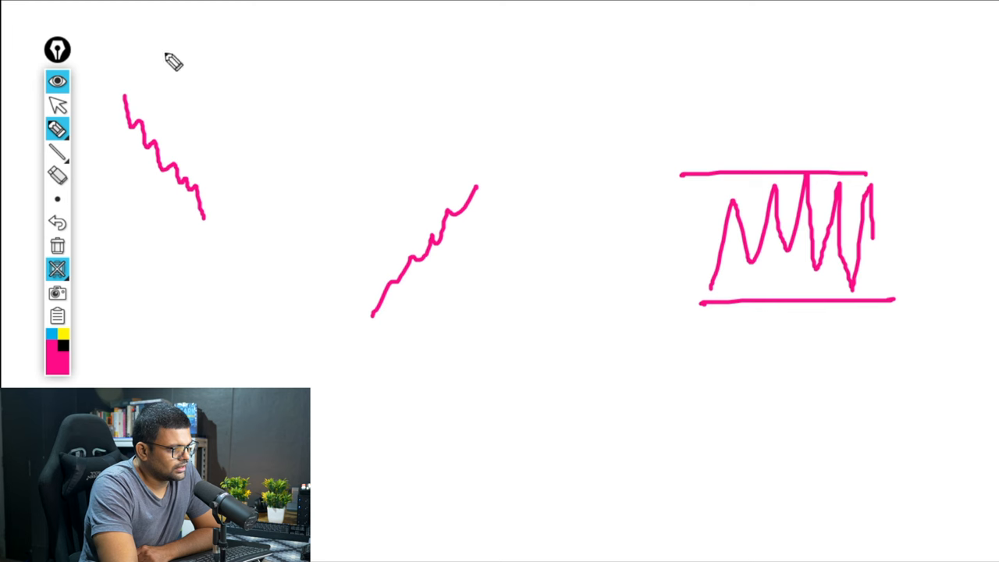
pyautogui.moveTo(162, 207)
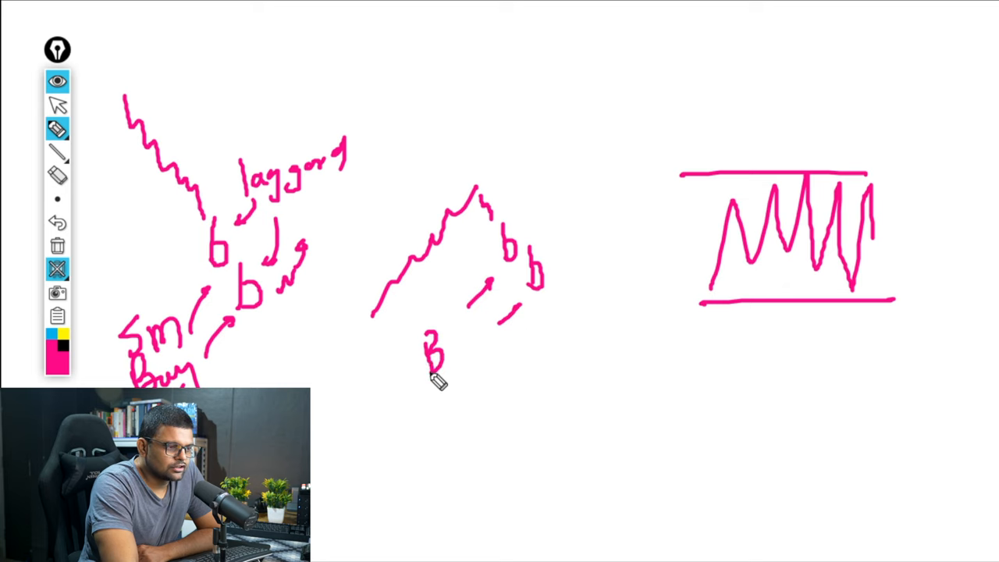
# - Write a pink capital B below the rising sketch
pyautogui.moveTo(433, 378); pyautogui.dragTo(917, 180)
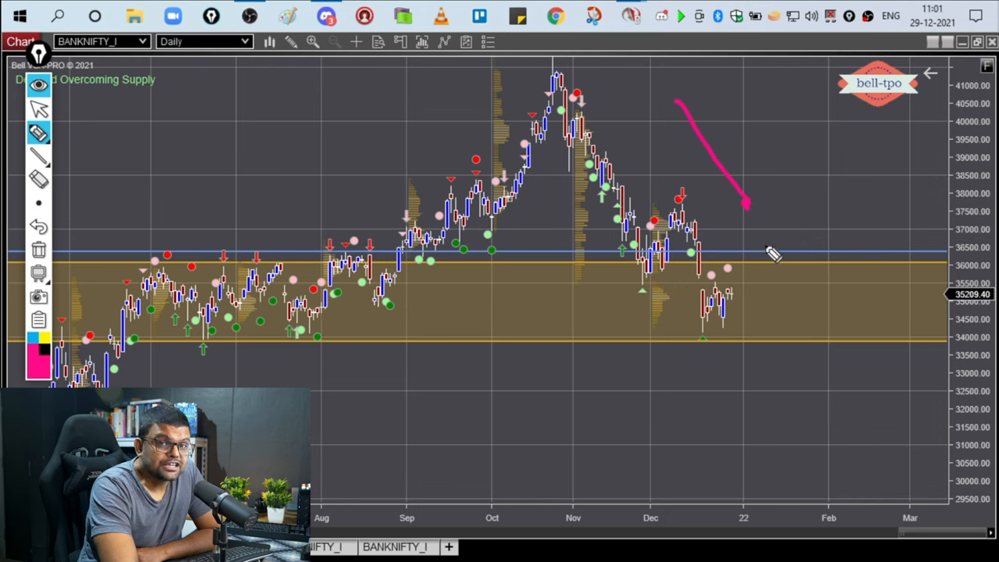
pyautogui.moveTo(699, 277)
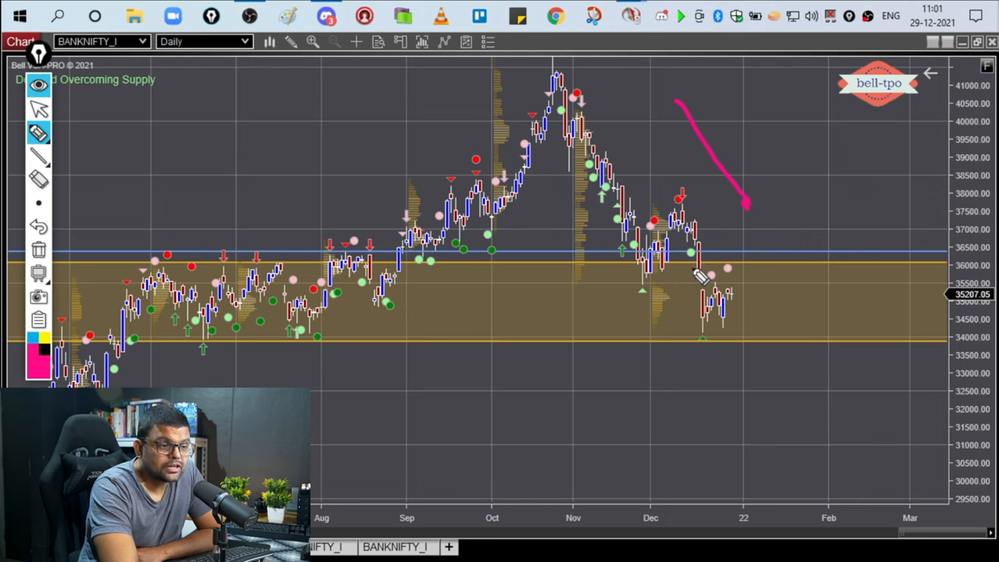
pyautogui.moveTo(707, 327)
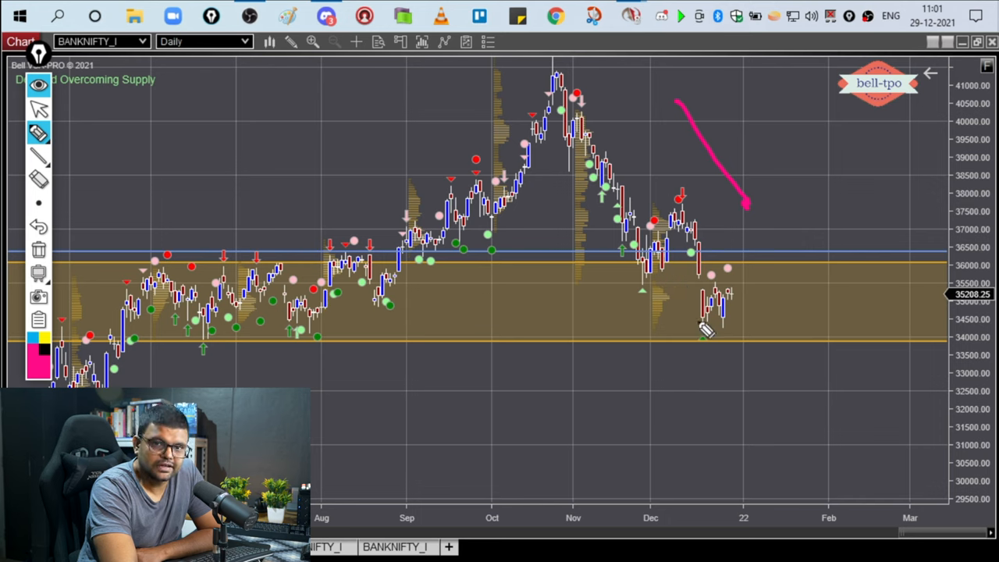
pyautogui.moveTo(718, 336)
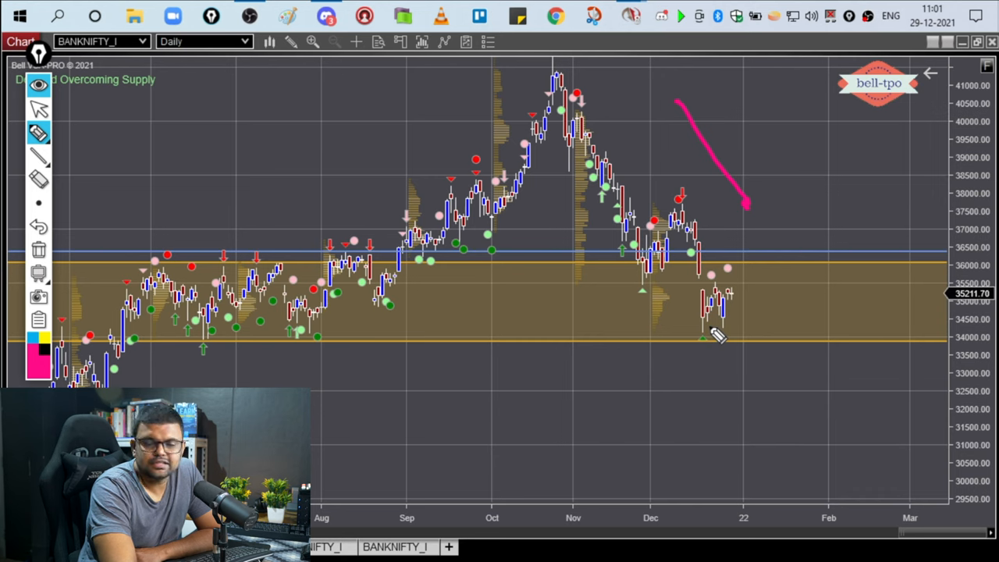
# - Switch Epic Pen to the cursor tool so the chart can be operated
pyautogui.click(205, 41)
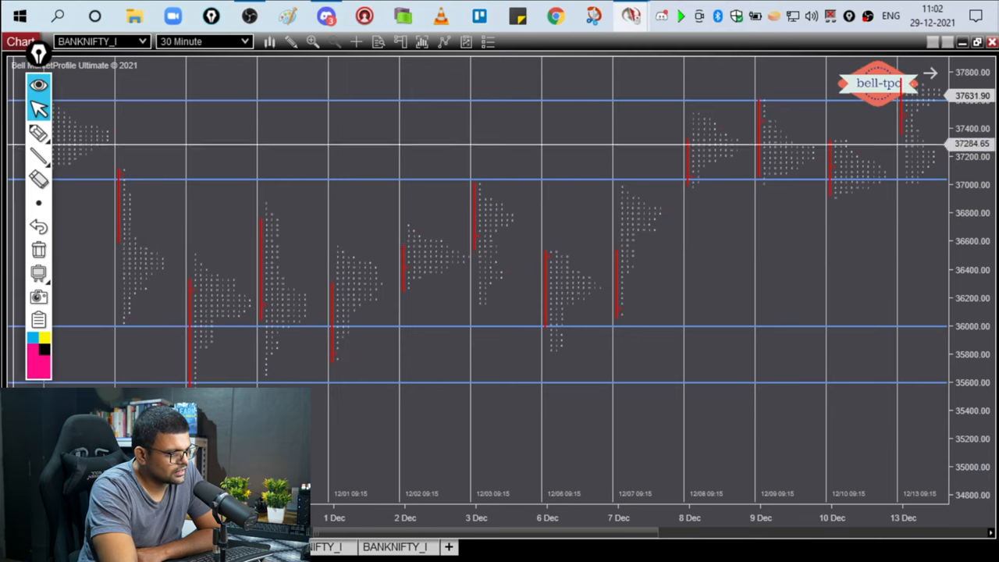
# - Return Epic Pen to pink drawing mode over the 30-minute chart
pyautogui.click(39, 133)
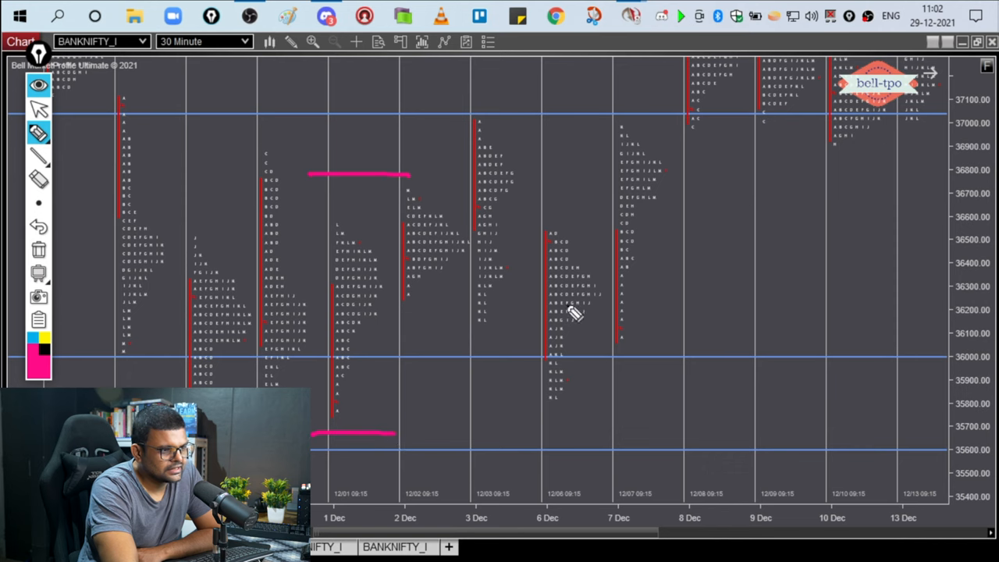
pyautogui.moveTo(710, 93)
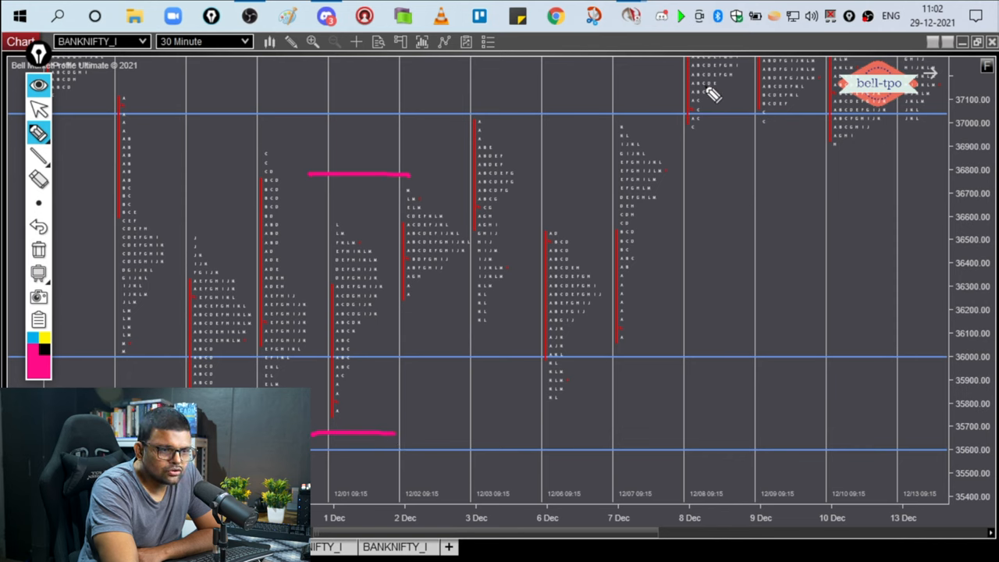
# - Draw a pink P with an upward arrow over 7 Dec, and underline the 6 Dec tail note
pyautogui.moveTo(624, 136); pyautogui.dragTo(632, 223)
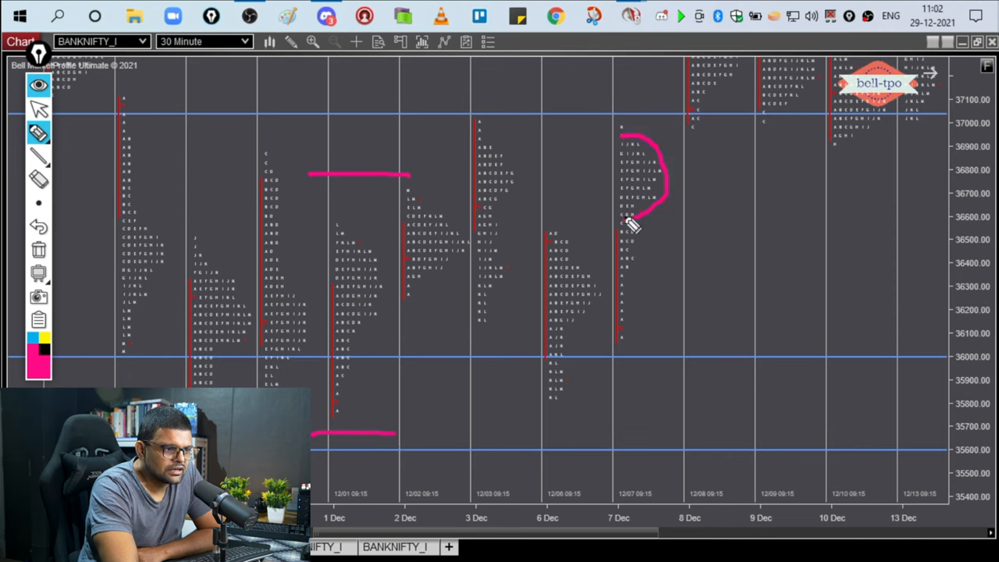
pyautogui.moveTo(632, 219); pyautogui.dragTo(624, 328)
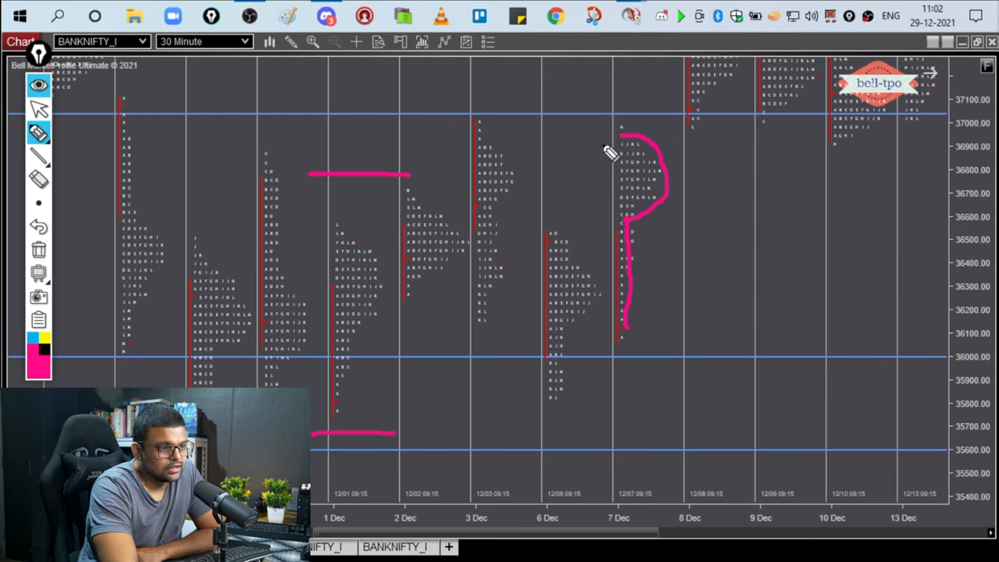
pyautogui.moveTo(605, 144); pyautogui.dragTo(636, 93)
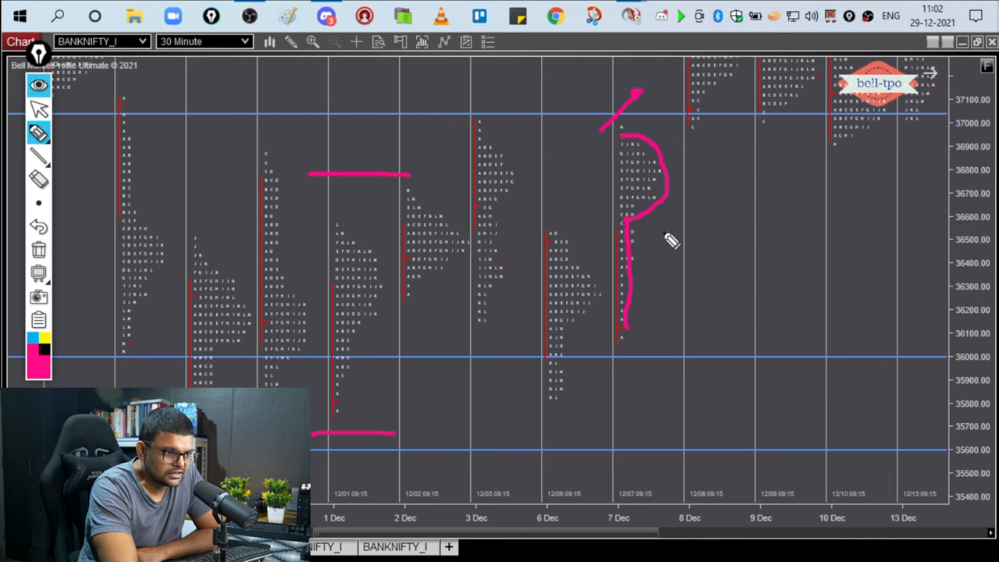
pyautogui.moveTo(644, 137)
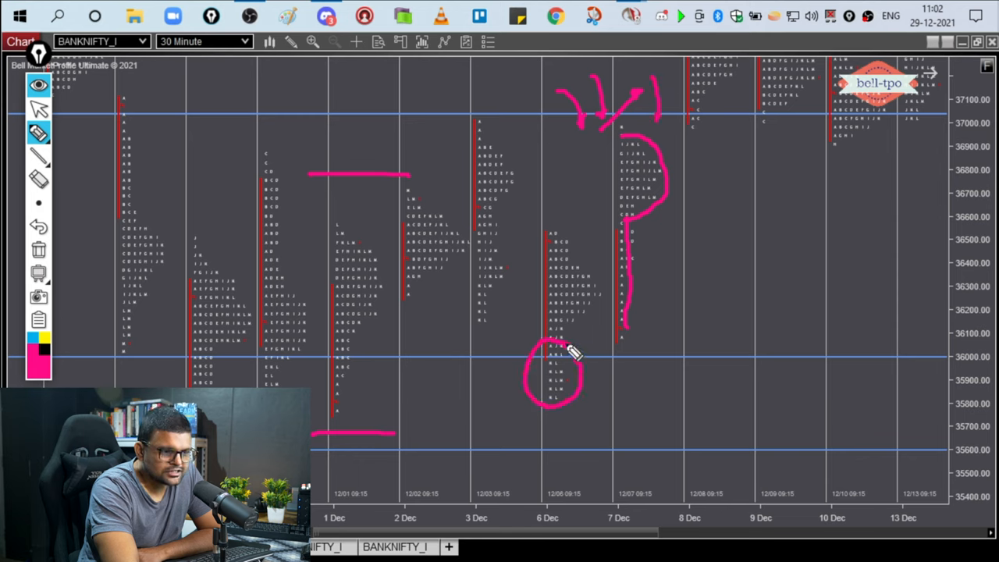
pyautogui.moveTo(570, 398); pyautogui.dragTo(632, 422)
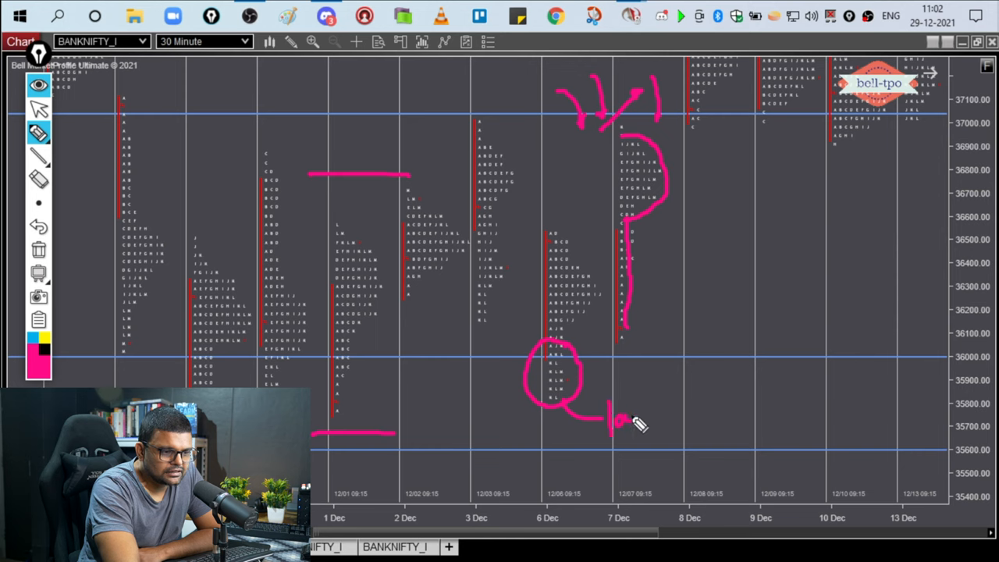
pyautogui.moveTo(625, 422); pyautogui.dragTo(710, 437)
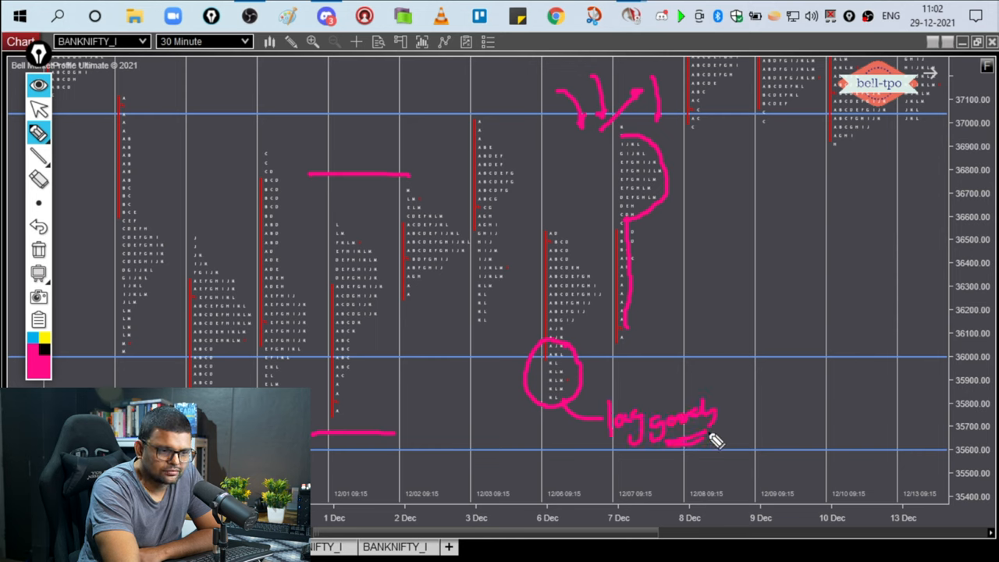
pyautogui.moveTo(620, 375)
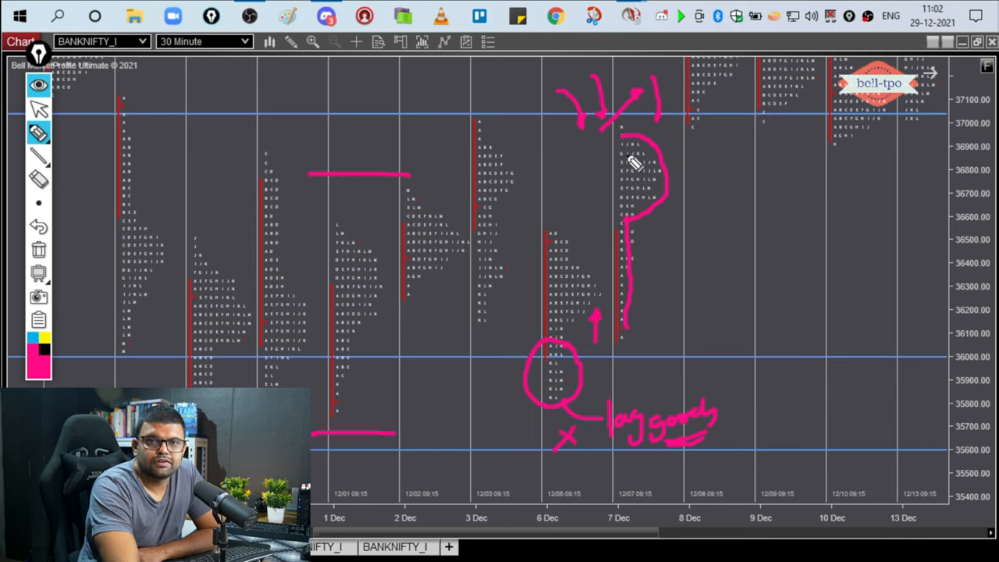
pyautogui.moveTo(640, 195)
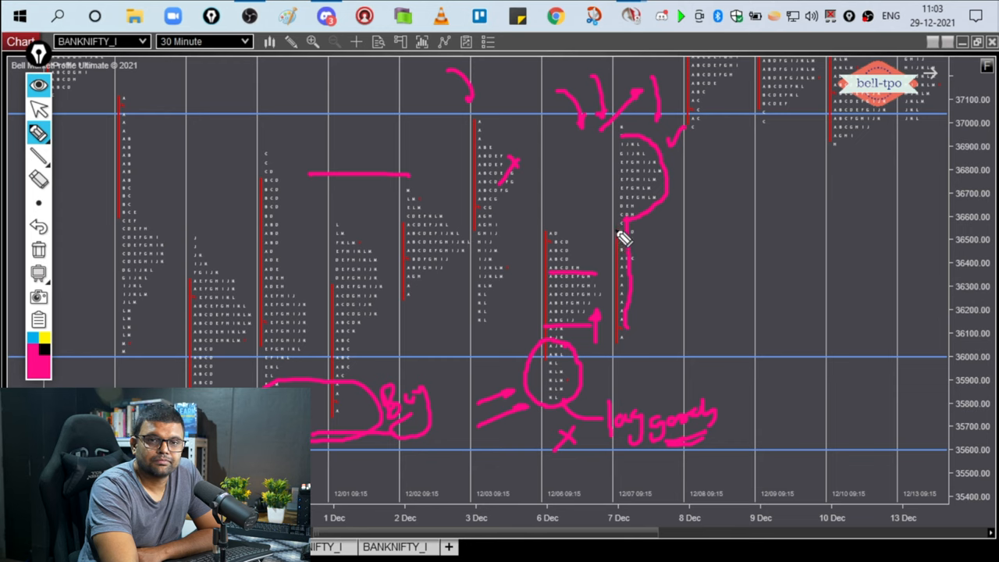
pyautogui.moveTo(600, 204)
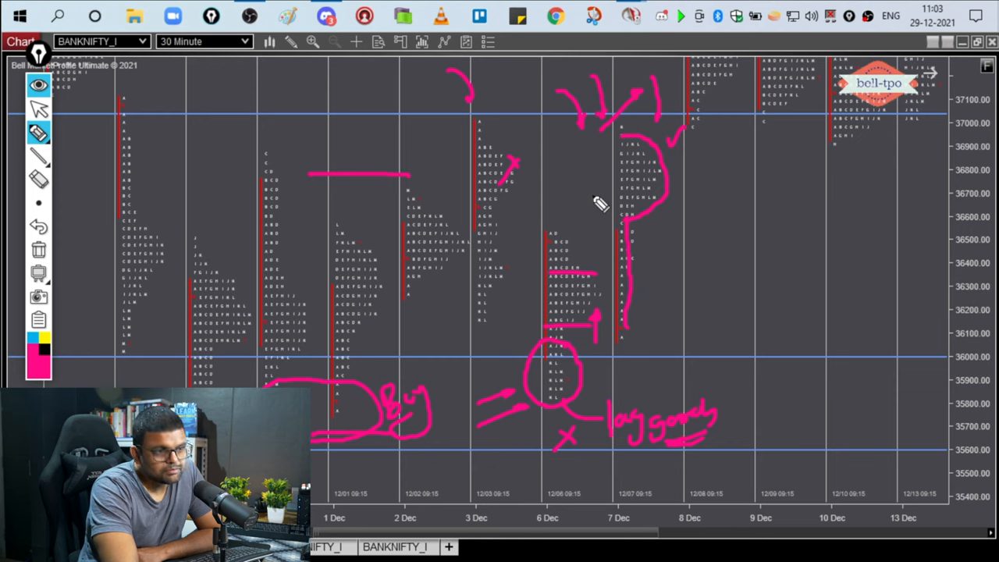
pyautogui.moveTo(707, 156)
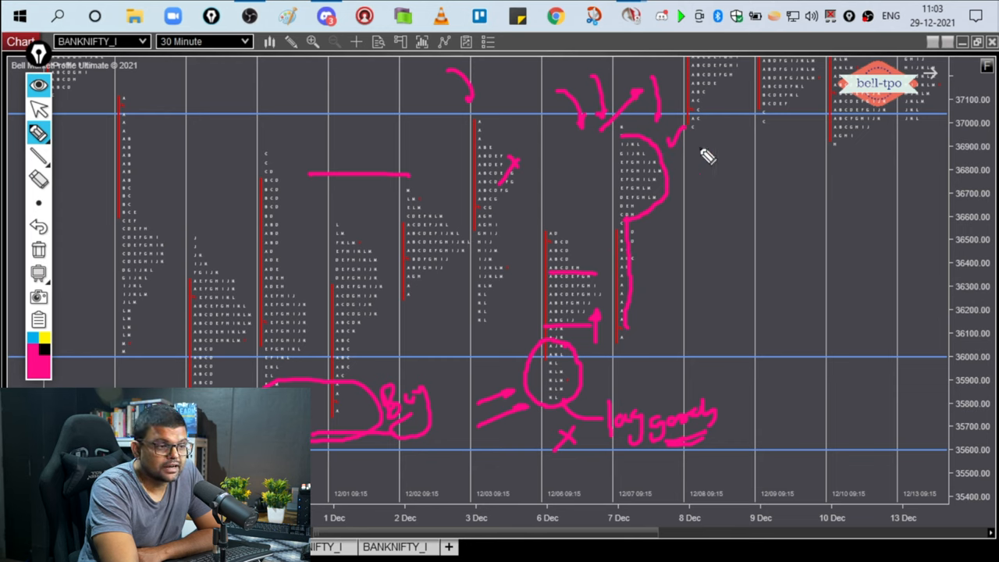
# - Drag the chart to bring the 9–21 Dec sessions into view
pyautogui.moveTo(679, 160); pyautogui.dragTo(695, 152)
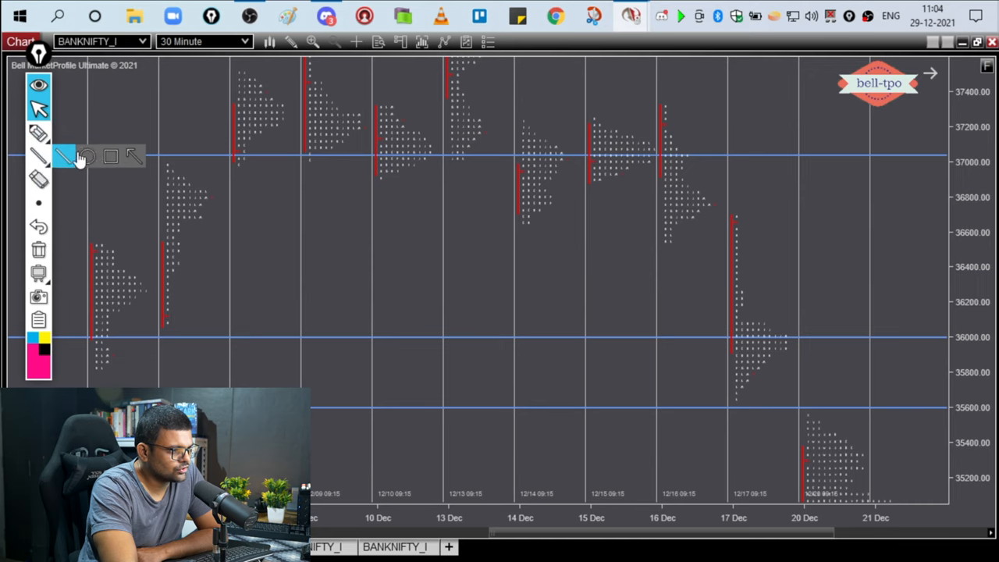
# - Draw pink boxes around the 9–13 Dec and 14–16 Dec consolidations
pyautogui.moveTo(231, 58); pyautogui.dragTo(496, 176)
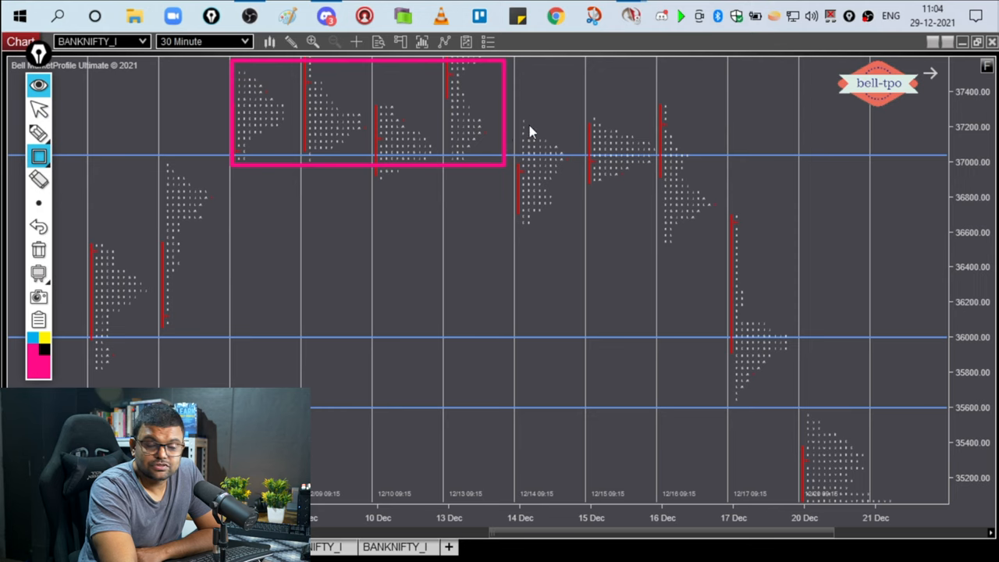
pyautogui.moveTo(531, 131); pyautogui.dragTo(730, 241)
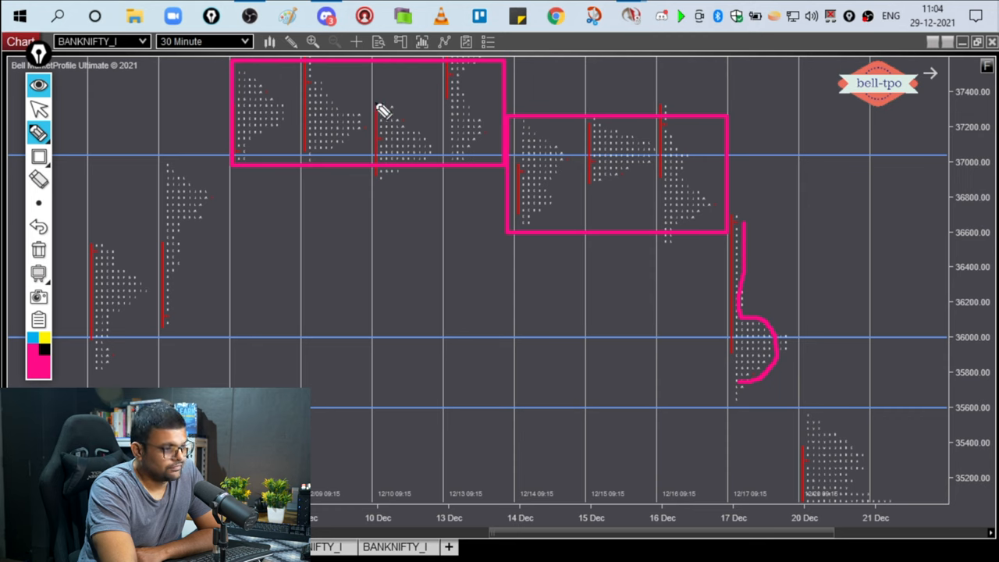
pyautogui.moveTo(581, 108)
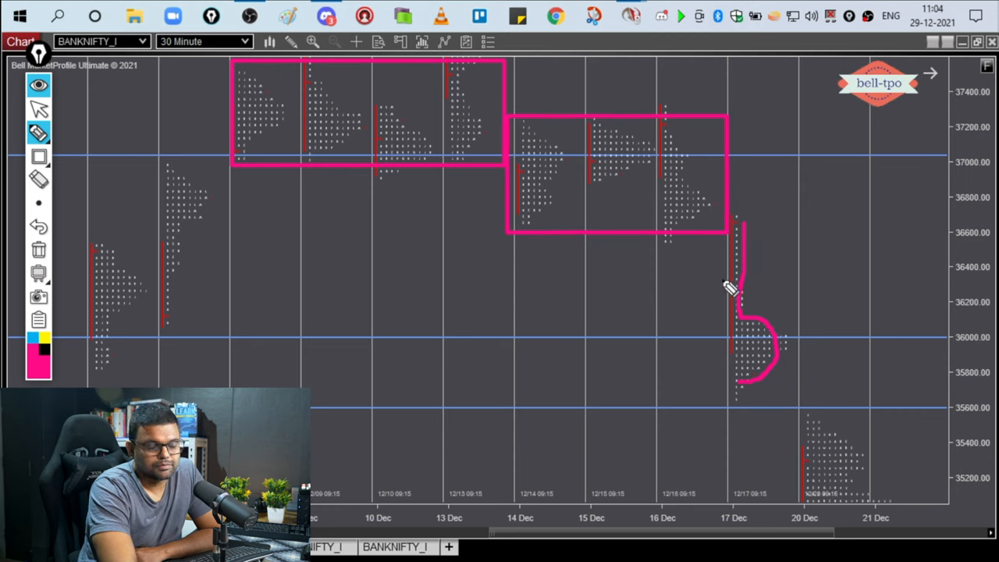
pyautogui.moveTo(663, 324)
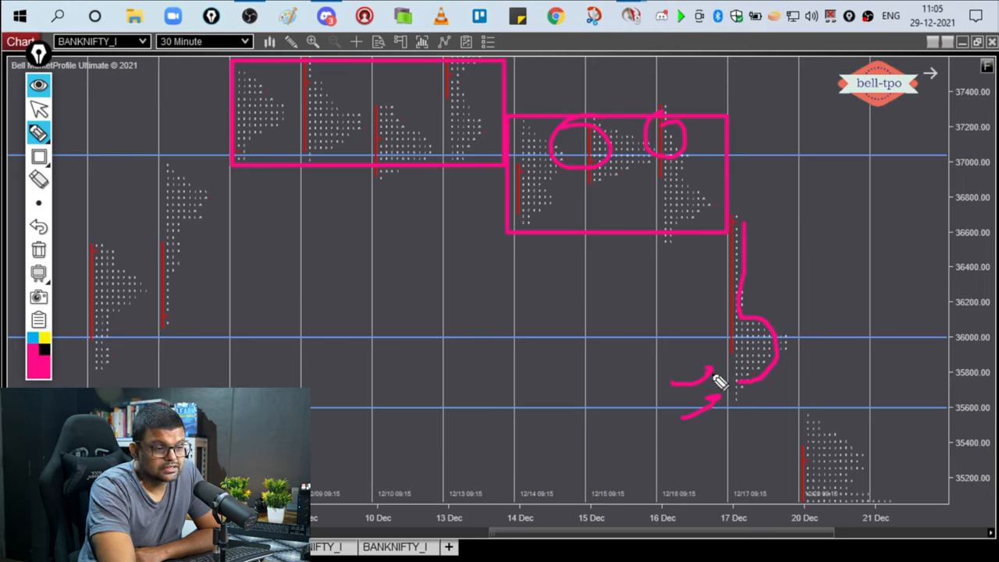
pyautogui.moveTo(706, 190)
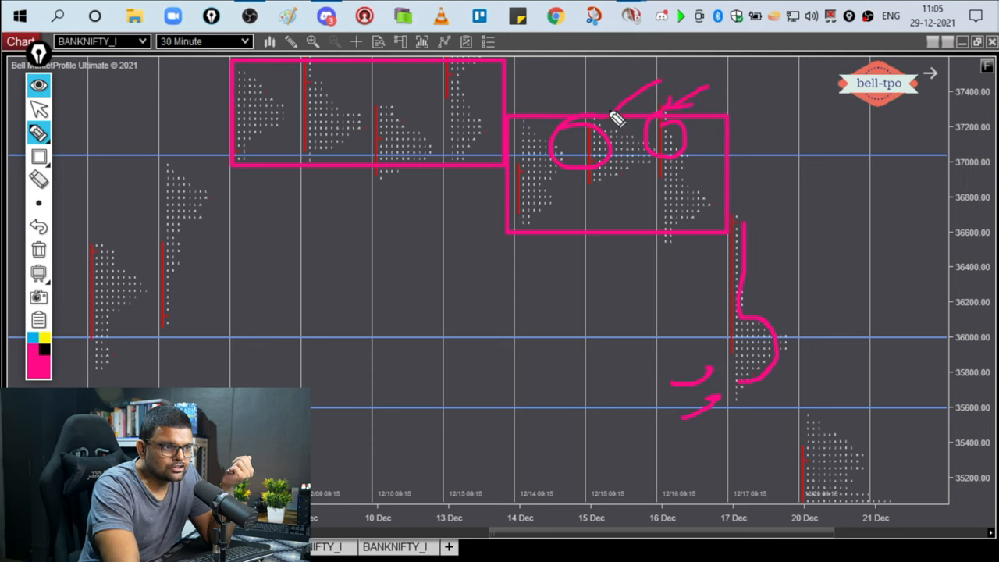
pyautogui.moveTo(757, 304)
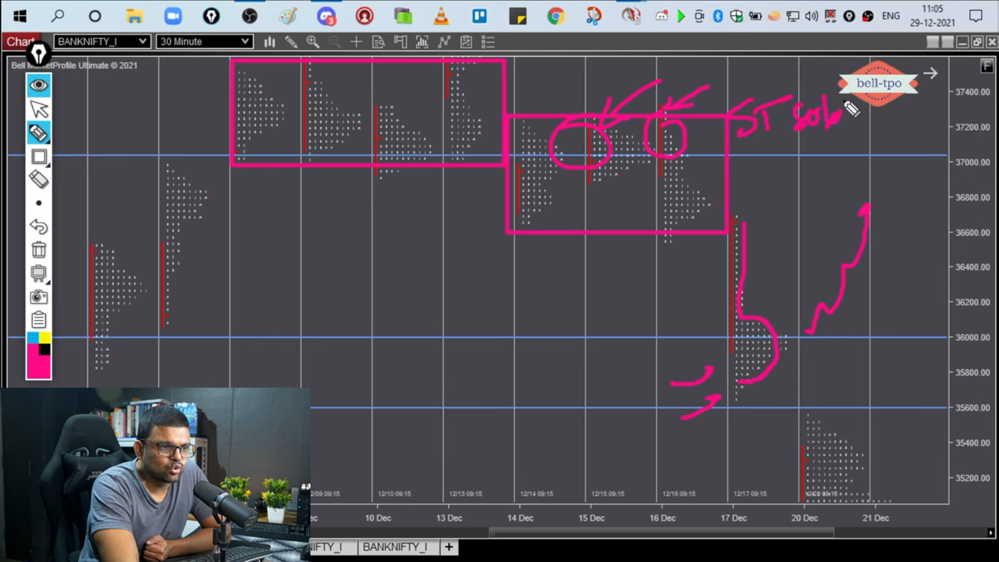
# - Adjust the chart, resume the pink pen and draw a downward arrow to 20 Dec
pyautogui.moveTo(597, 414); pyautogui.dragTo(660, 410)
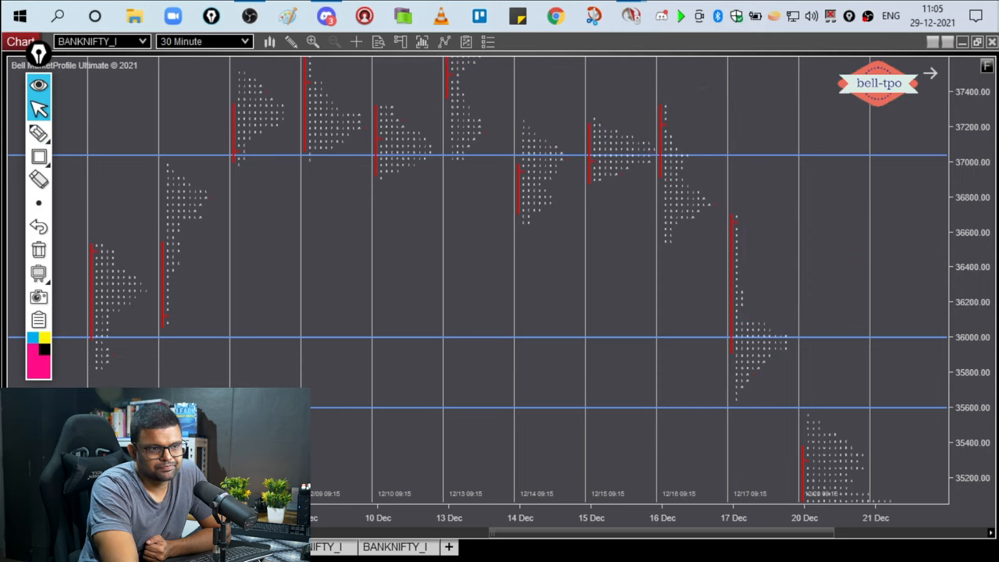
pyautogui.click(39, 133)
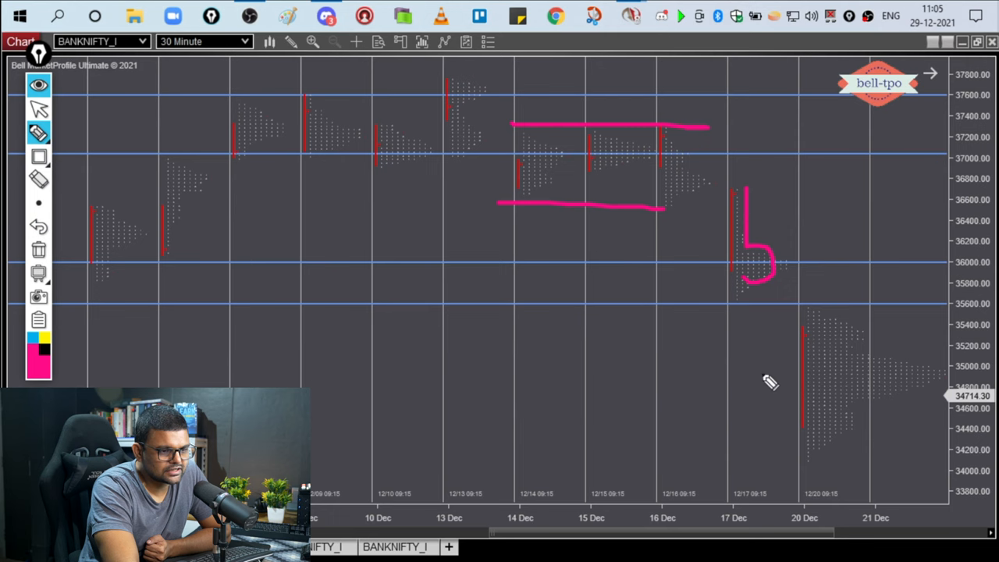
pyautogui.moveTo(737, 324); pyautogui.dragTo(780, 386)
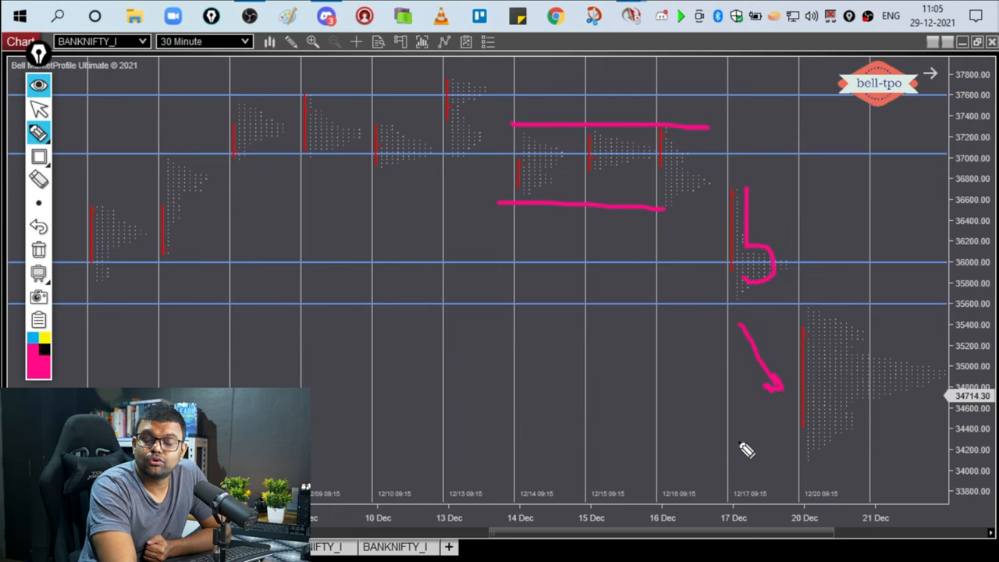